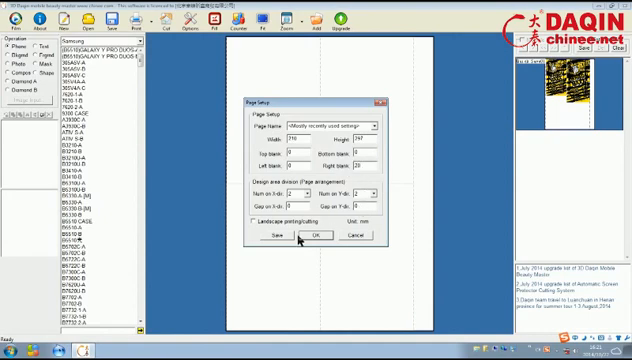
Confirm the 210 × 297 mm page with a two-by-two design grid
{"action": "left_click", "coordinate": [313, 234]}
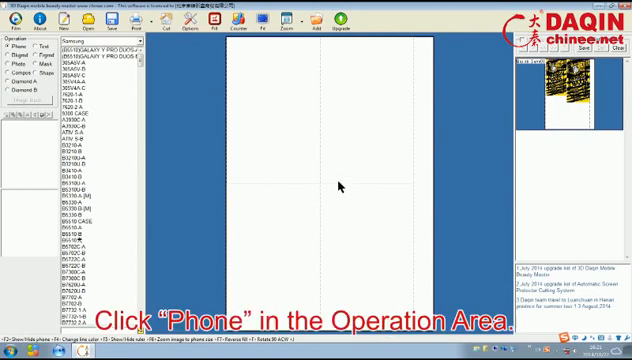
Pick Apple from the phone brand list and scroll to the iPhone 6 template
{"action": "left_click", "coordinate": [22, 45]}
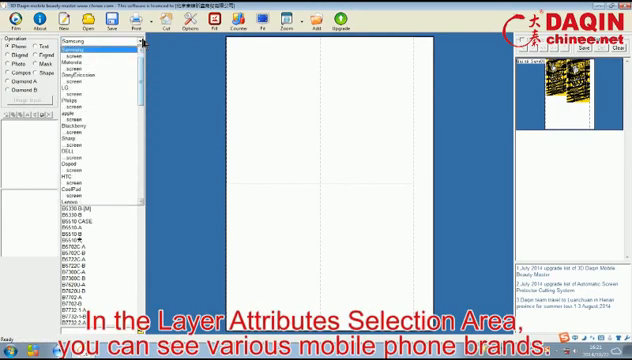
{"action": "scroll", "scroll_direction": "down", "scroll_amount": 3}
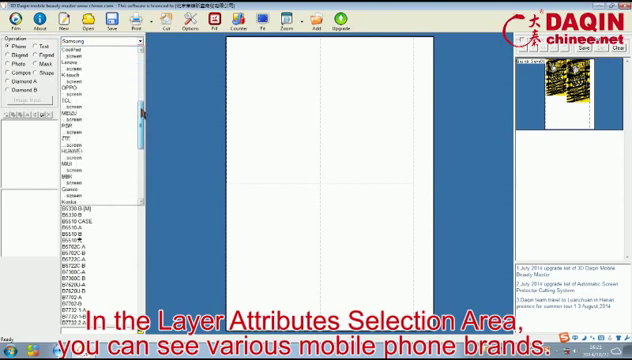
{"action": "scroll", "scroll_direction": "down", "scroll_amount": 3}
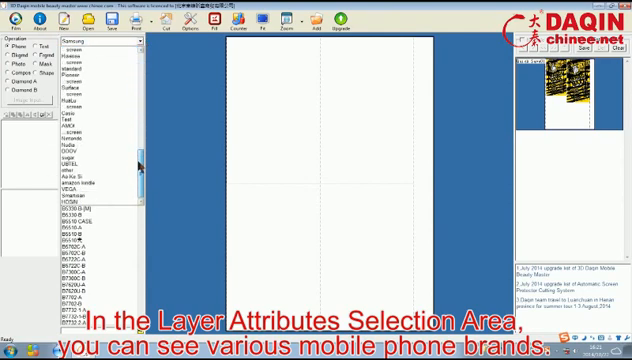
{"action": "scroll", "scroll_direction": "down", "scroll_amount": 3}
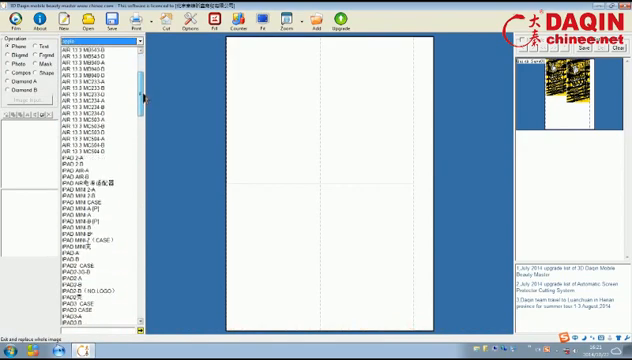
{"action": "scroll", "scroll_direction": "down", "scroll_amount": 3}
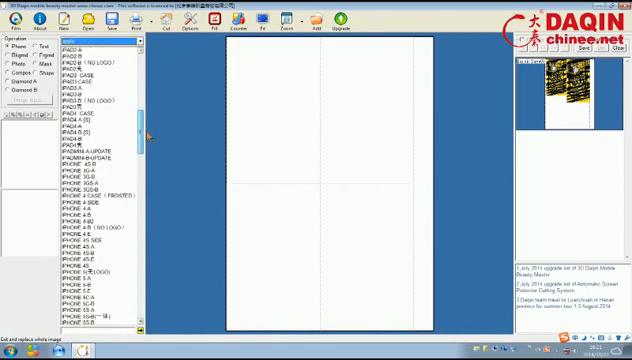
{"action": "scroll", "scroll_direction": "down", "scroll_amount": 3}
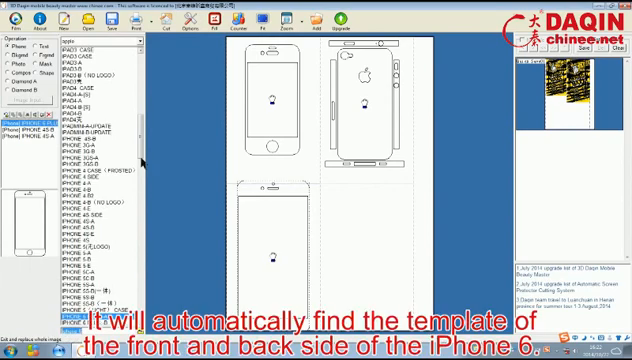
Scroll the model list and press F on the iPhone 6 back template
{"action": "scroll", "scroll_direction": "down", "scroll_amount": 3}
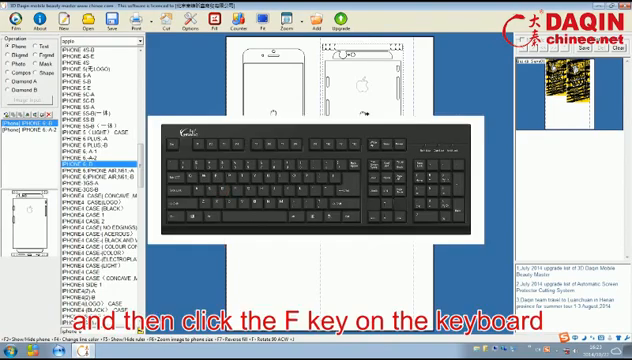
{"action": "key", "text": "f"}
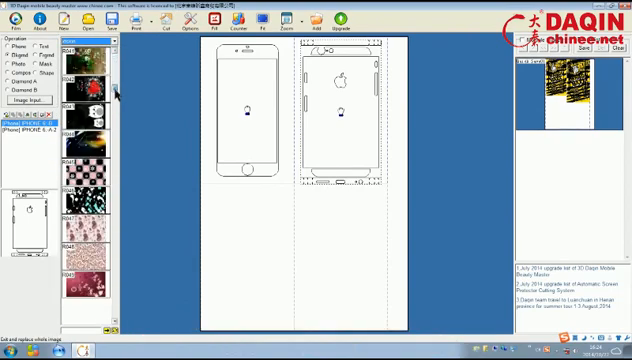
Browse the background pattern thumbnails toward the octopus pattern R050
{"action": "scroll", "scroll_direction": "down", "scroll_amount": 3}
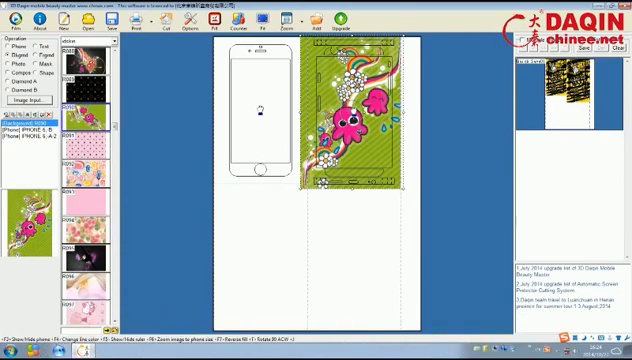
{"action": "mouse_move", "coordinate": [258, 114]}
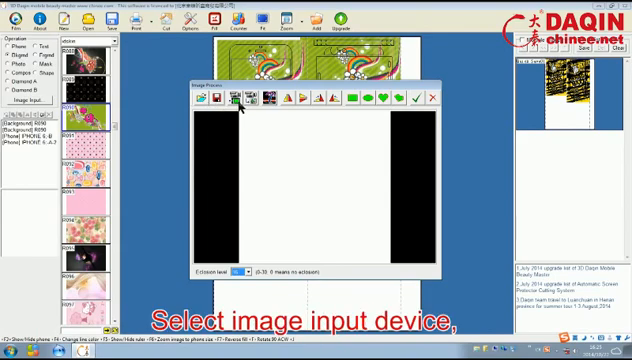
{"action": "mouse_move", "coordinate": [249, 103]}
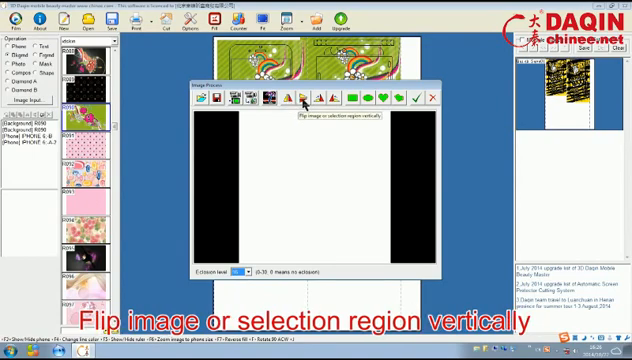
{"action": "mouse_move", "coordinate": [311, 99]}
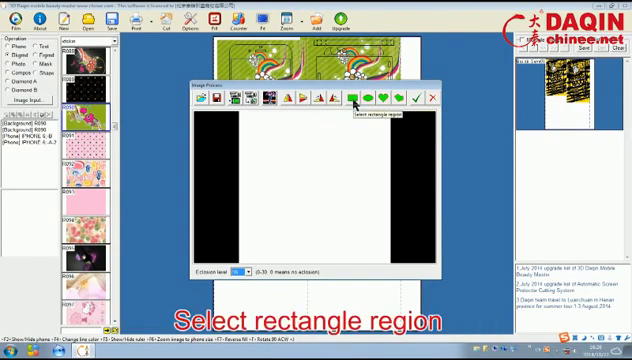
{"action": "mouse_move", "coordinate": [362, 100]}
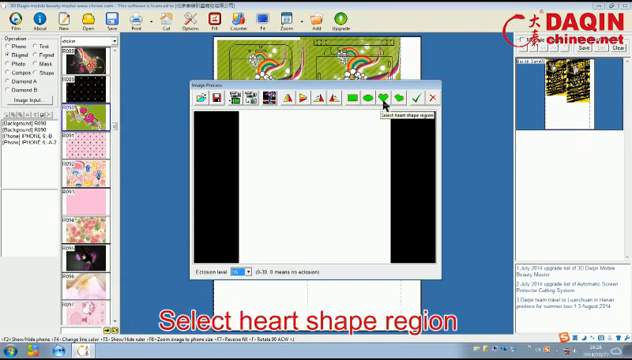
{"action": "mouse_move", "coordinate": [396, 99]}
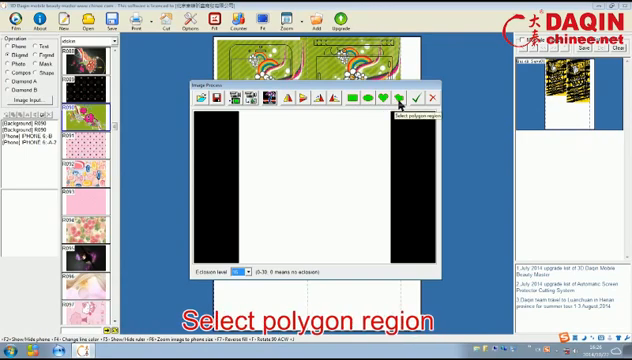
{"action": "mouse_move", "coordinate": [411, 99]}
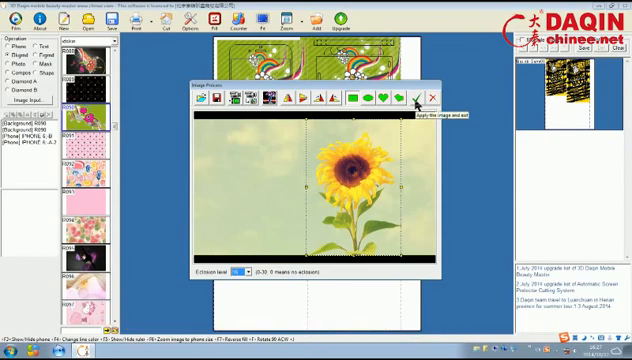
Apply the rectangle-cropped sunflower photo and exit Image Process
{"action": "left_click", "coordinate": [418, 96]}
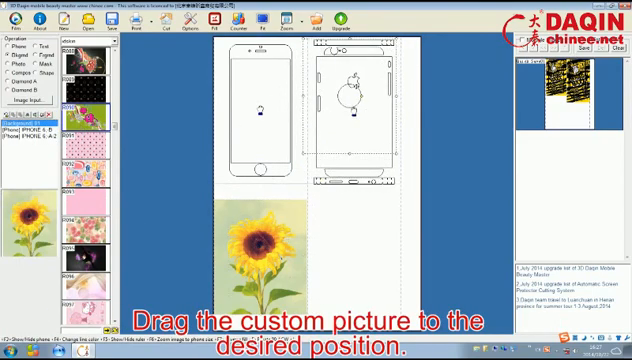
Drag the custom sunflower picture from the page onto the iPhone 6 back
{"action": "left_click_drag", "start_coordinate": [260, 240], "coordinate": [360, 100]}
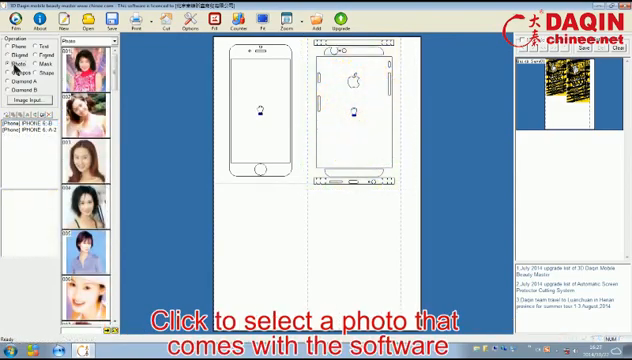
Browse the built-in portrait photos in Photo mode
{"action": "scroll", "scroll_direction": "down", "scroll_amount": 3}
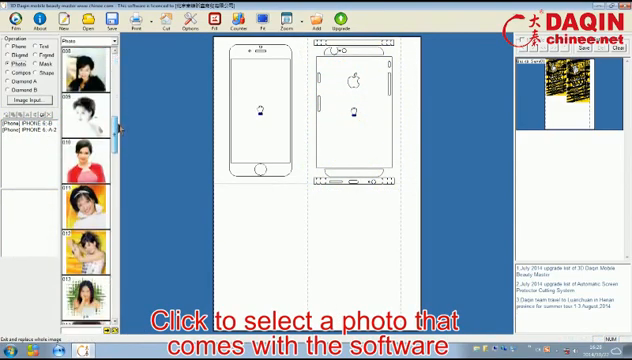
{"action": "scroll", "scroll_direction": "down", "scroll_amount": 3}
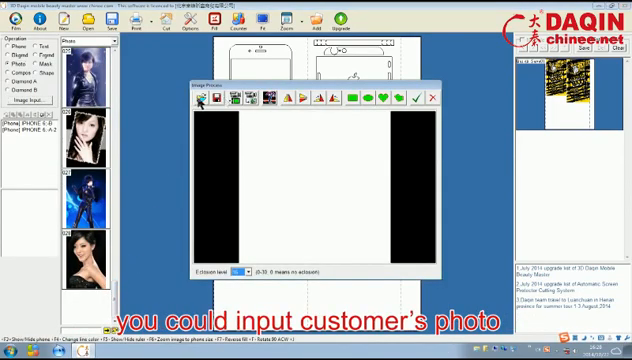
Load the customer's baby photo from file in Image Process
{"action": "left_click", "coordinate": [215, 99]}
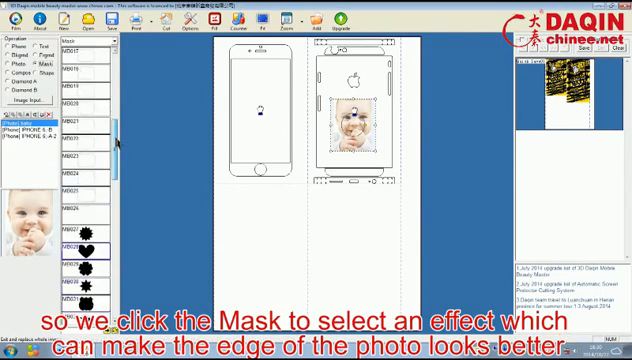
Apply heart mask MB028 to the baby photo on the phone back
{"action": "scroll", "scroll_direction": "down", "scroll_amount": 3}
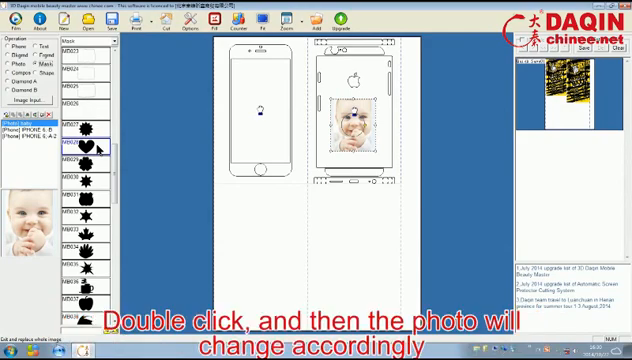
{"action": "double_click", "coordinate": [89, 158]}
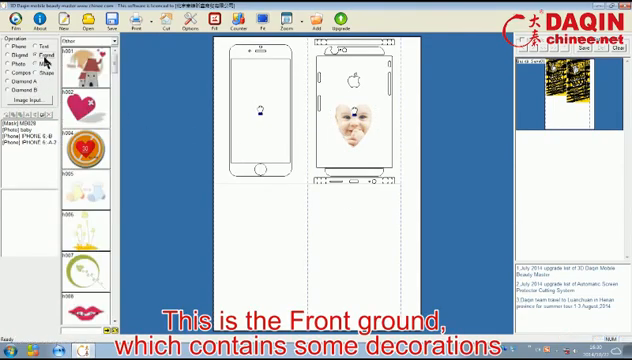
Scroll the Foreground decorations to find the teddy bear holding a heart
{"action": "scroll", "scroll_direction": "down", "scroll_amount": 3}
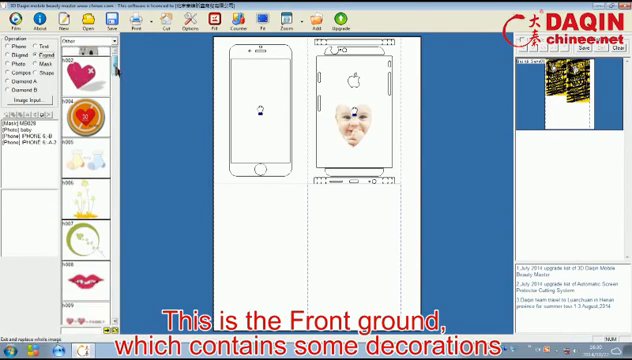
{"action": "scroll", "scroll_direction": "down", "scroll_amount": 3}
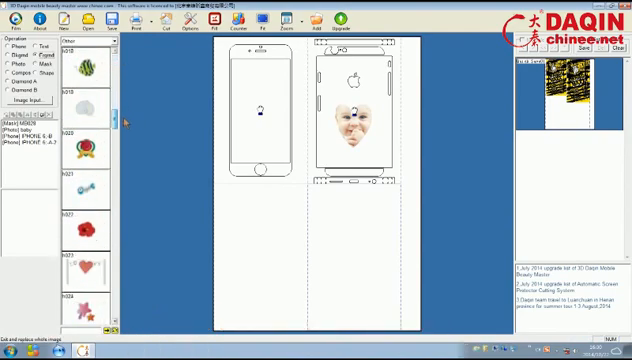
{"action": "scroll", "scroll_direction": "down", "scroll_amount": 3}
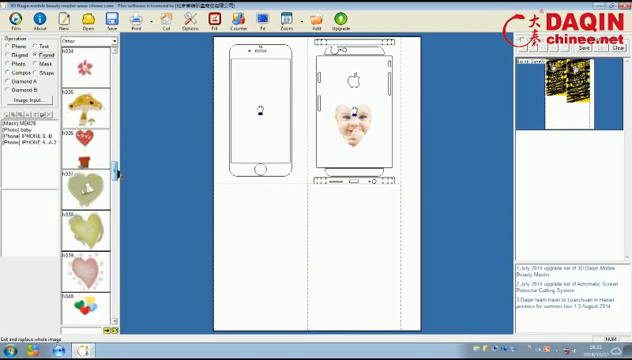
{"action": "scroll", "scroll_direction": "down", "scroll_amount": 3}
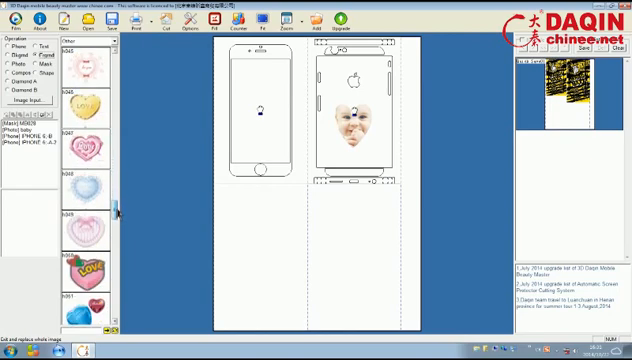
{"action": "scroll", "scroll_direction": "down", "scroll_amount": 3}
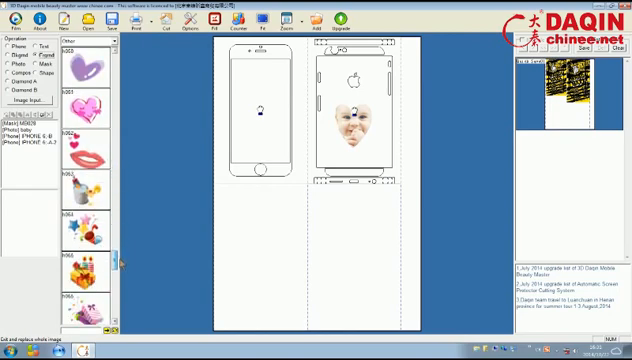
{"action": "scroll", "scroll_direction": "down", "scroll_amount": 3}
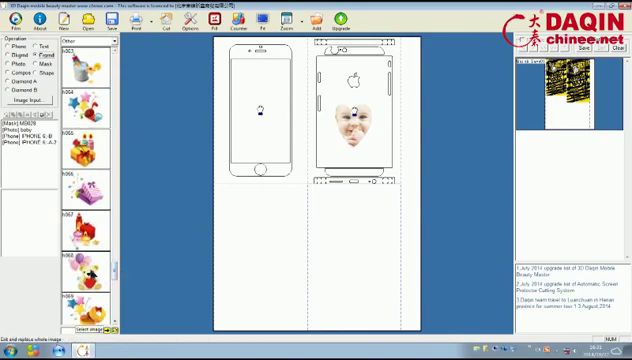
{"action": "scroll", "scroll_direction": "down", "scroll_amount": 3}
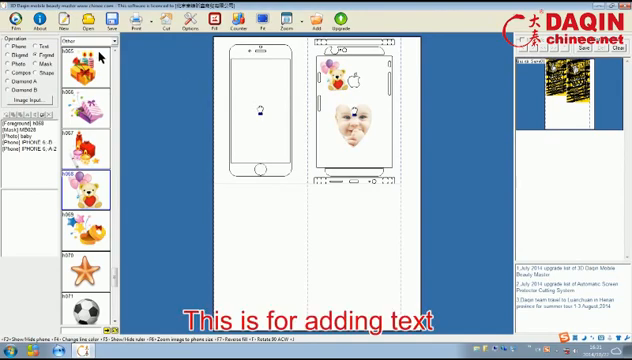
Add the text 'daqin mobile print' beneath the heart-shaped photo
{"action": "left_click", "coordinate": [49, 42]}
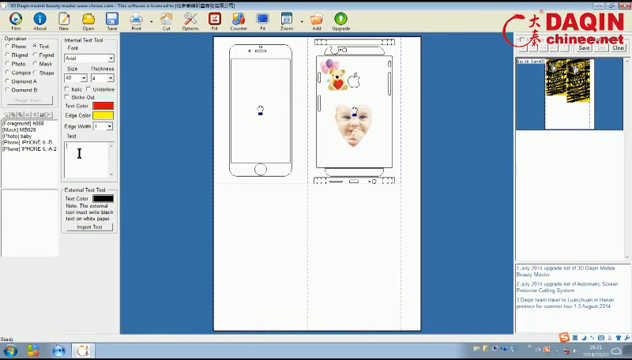
{"action": "type", "text": "daqin"}
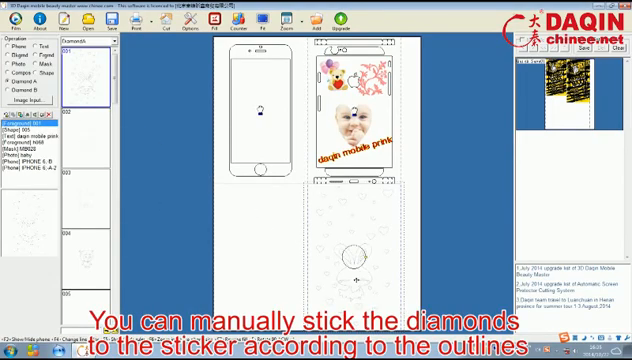
{"action": "mouse_move", "coordinate": [345, 273]}
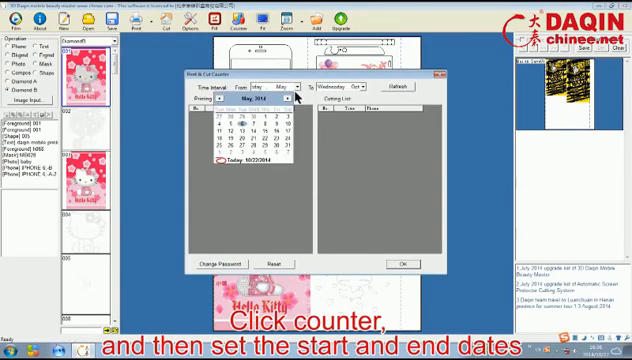
Set the Print & Cut Counter range from June to October and confirm
{"action": "left_click", "coordinate": [291, 99]}
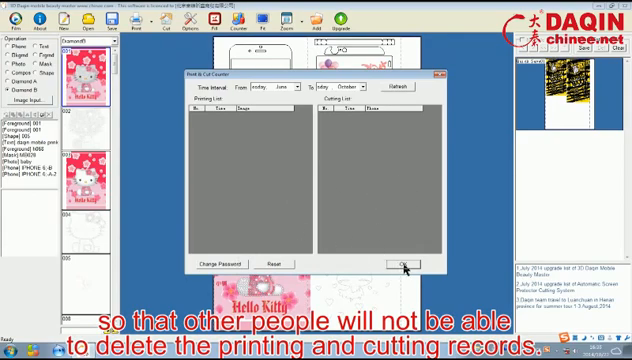
{"action": "left_click", "coordinate": [400, 262]}
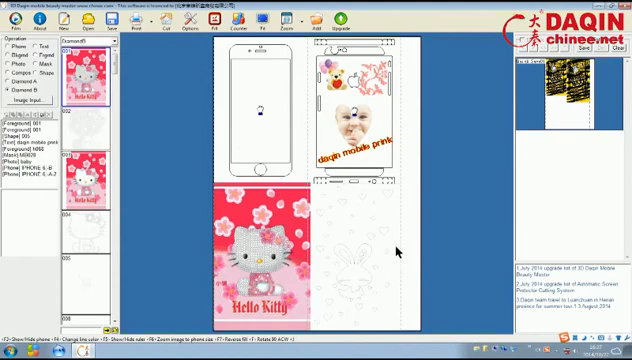